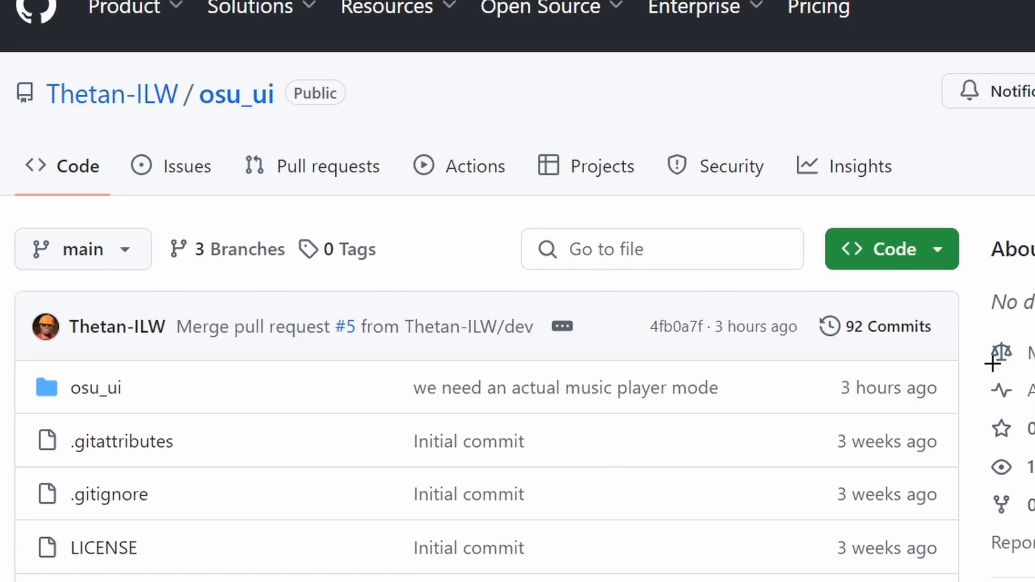
Download the osu! UI theme from the settings' Themes category
scroll(down, 3)
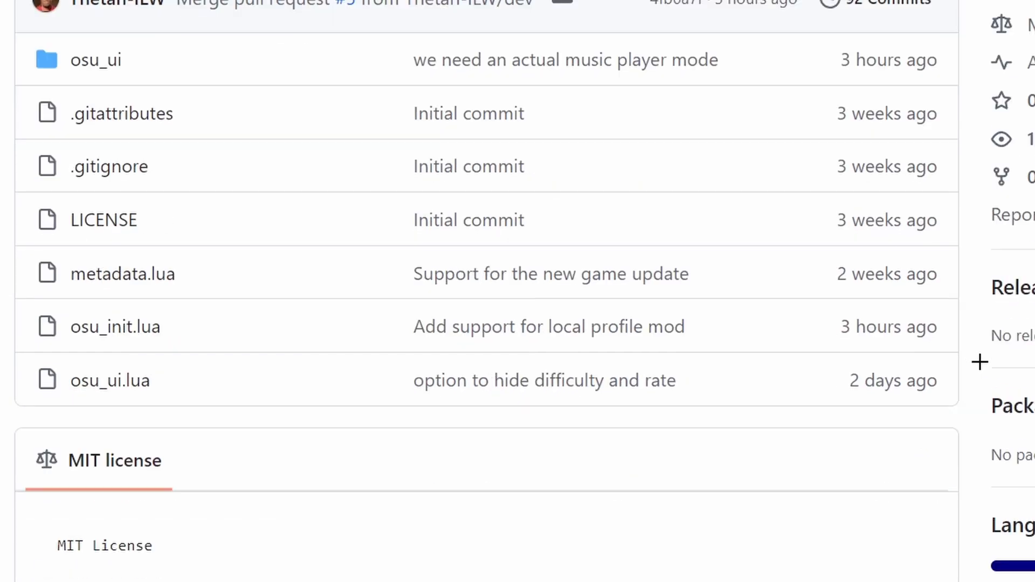
scroll(down, 3)
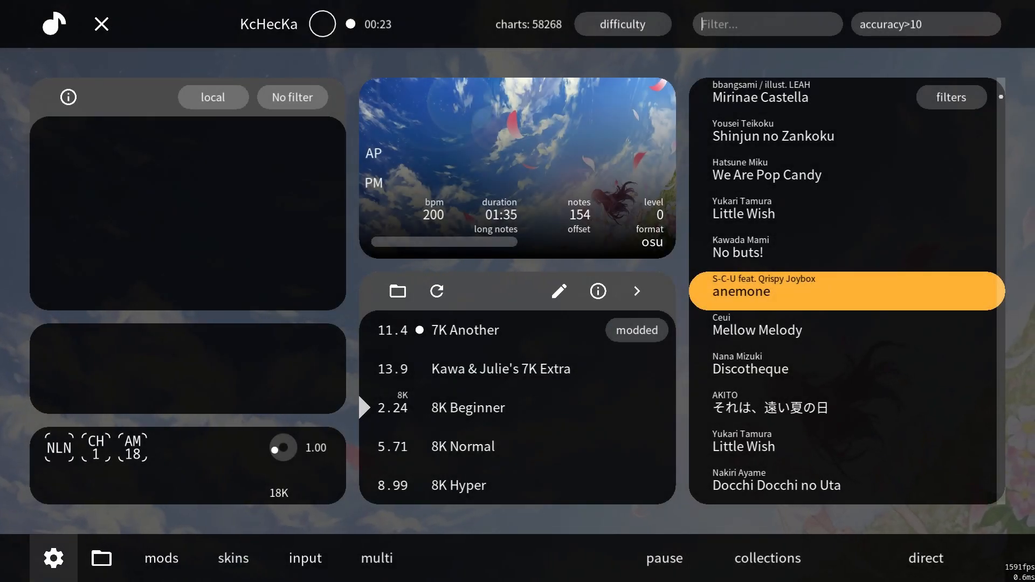
click(54, 558)
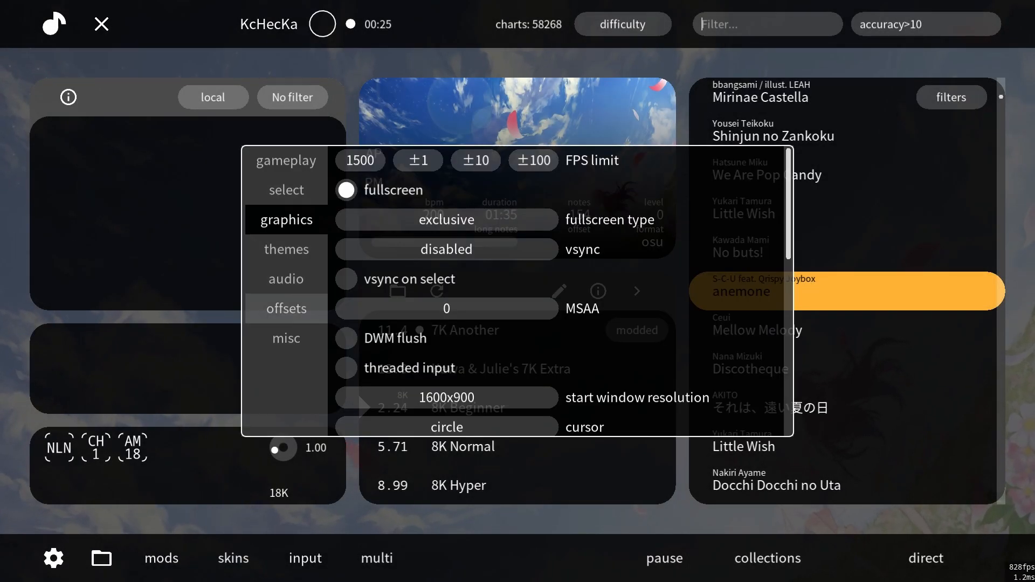
click(286, 338)
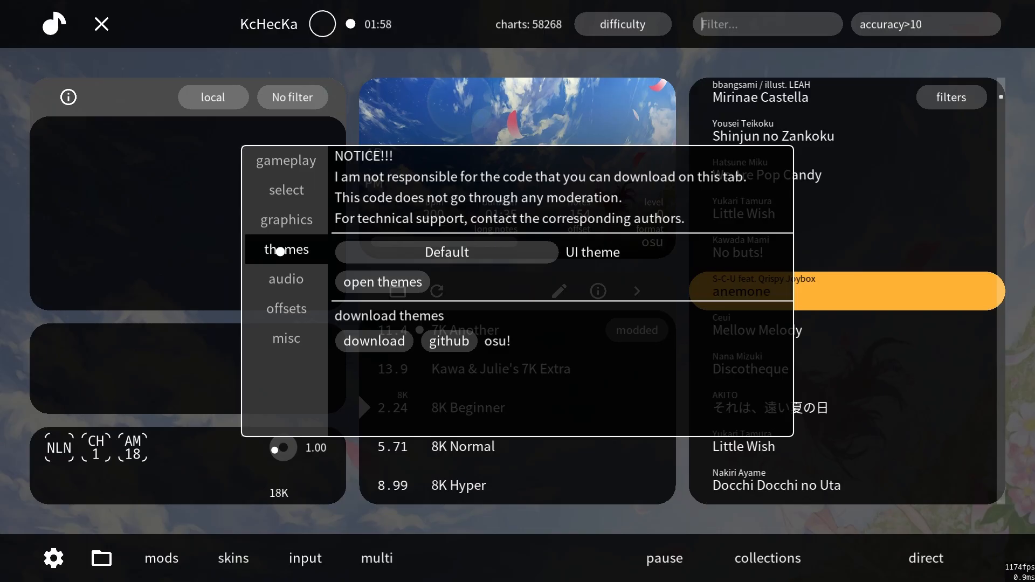
click(446, 253)
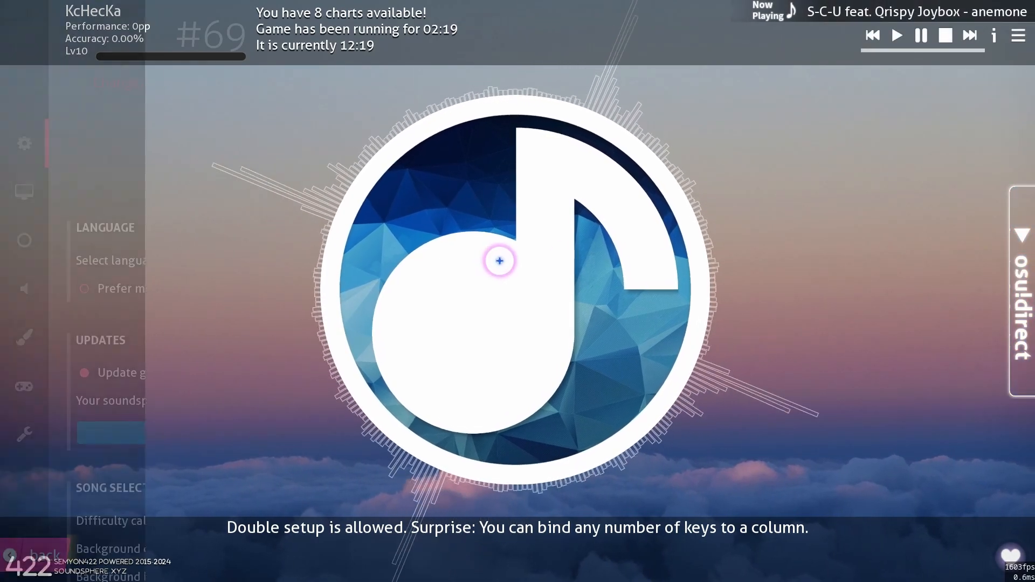
Choose a UI skin for the osu! theme from the skin dropdown in Options
click(24, 144)
text(skin)
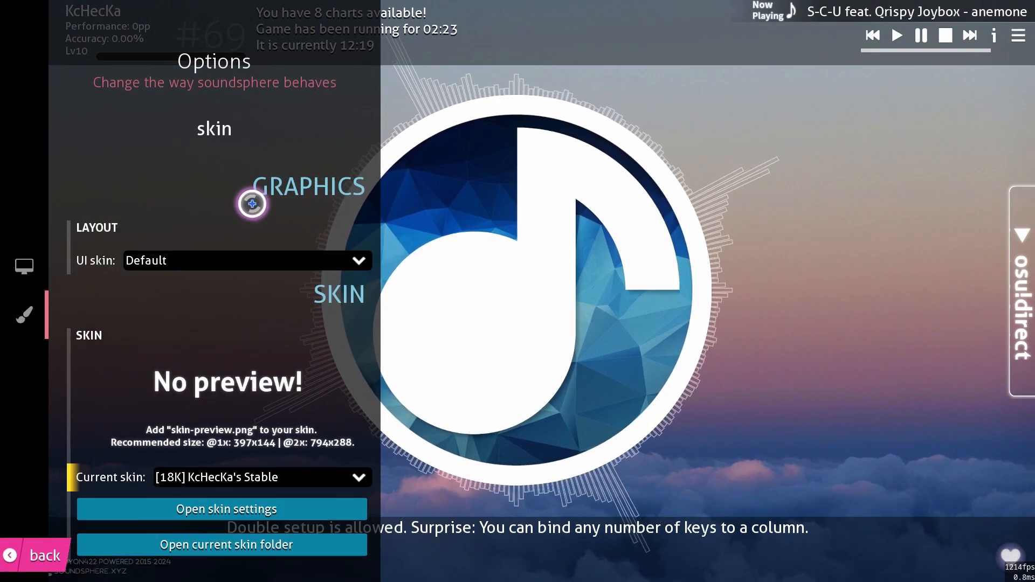
click(247, 260)
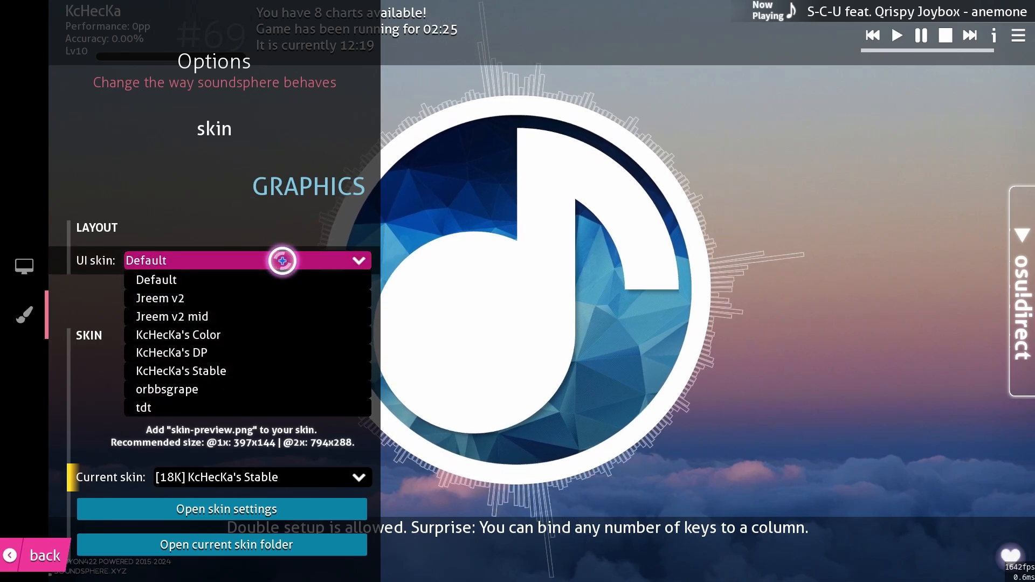
click(155, 280)
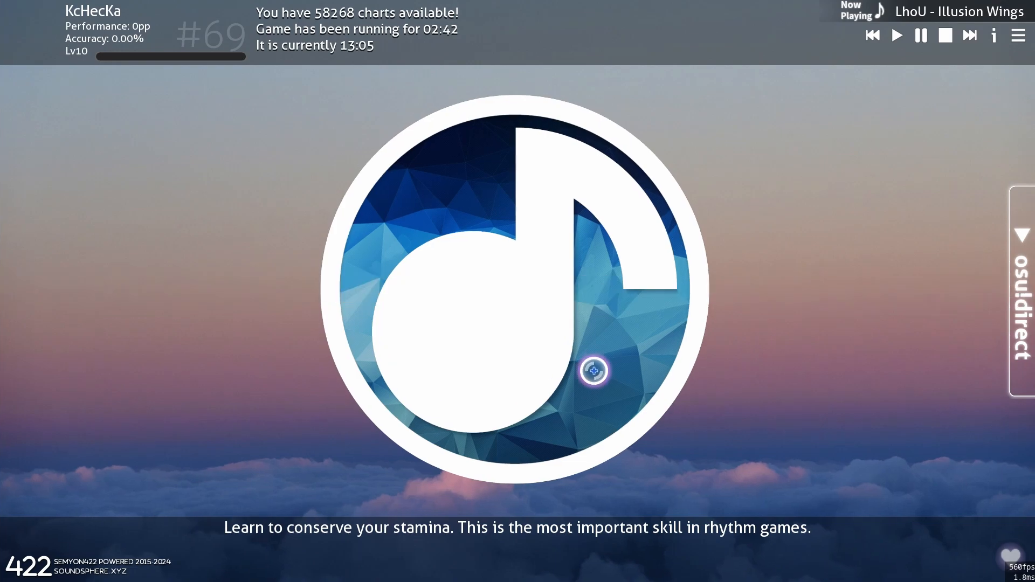
Lower the volume to 55% and reveal the Play, Edit, Options, Exit menu
scroll(down, 3)
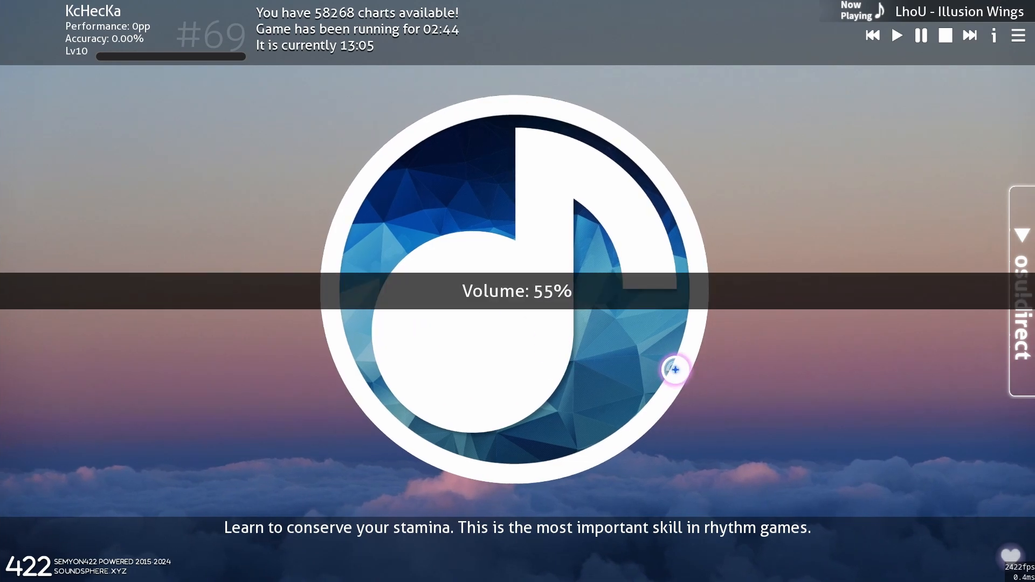
scroll(down, 3)
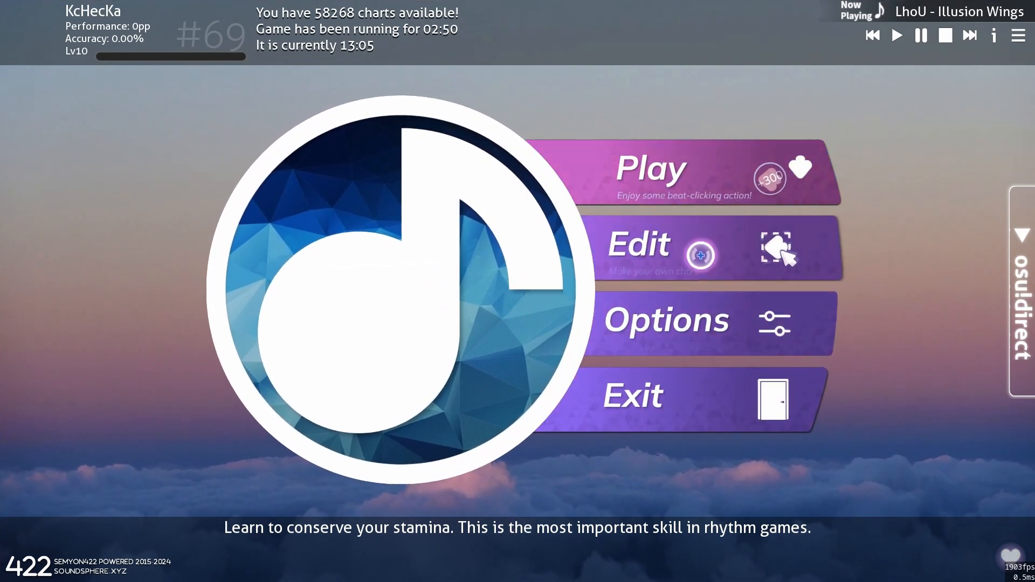
click(671, 321)
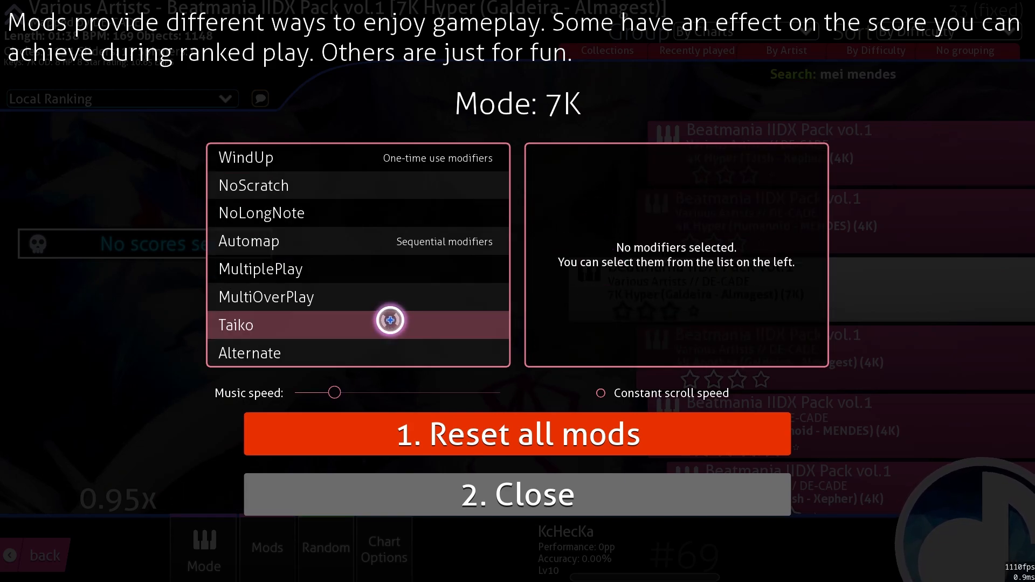
Drag the Music speed slider from 0.95x up to 1.75x in the Mods dialog
drag(333, 392, 406, 393)
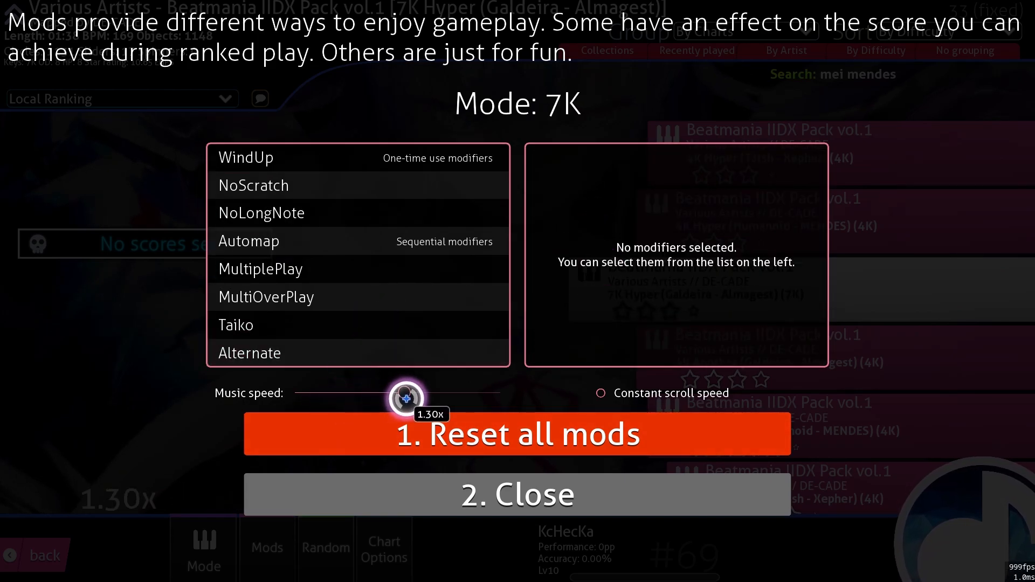
drag(402, 397, 505, 395)
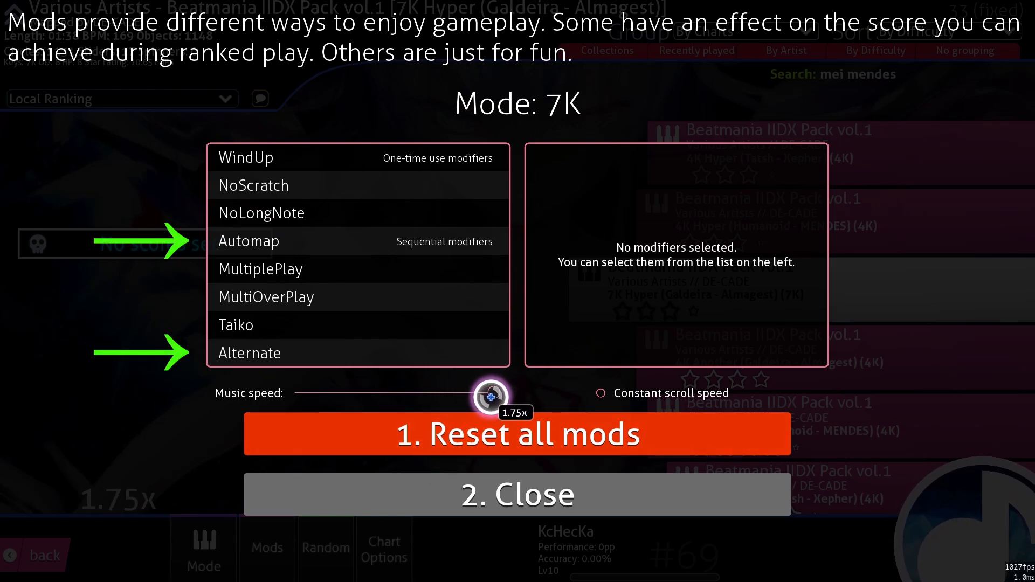
drag(494, 396, 263, 401)
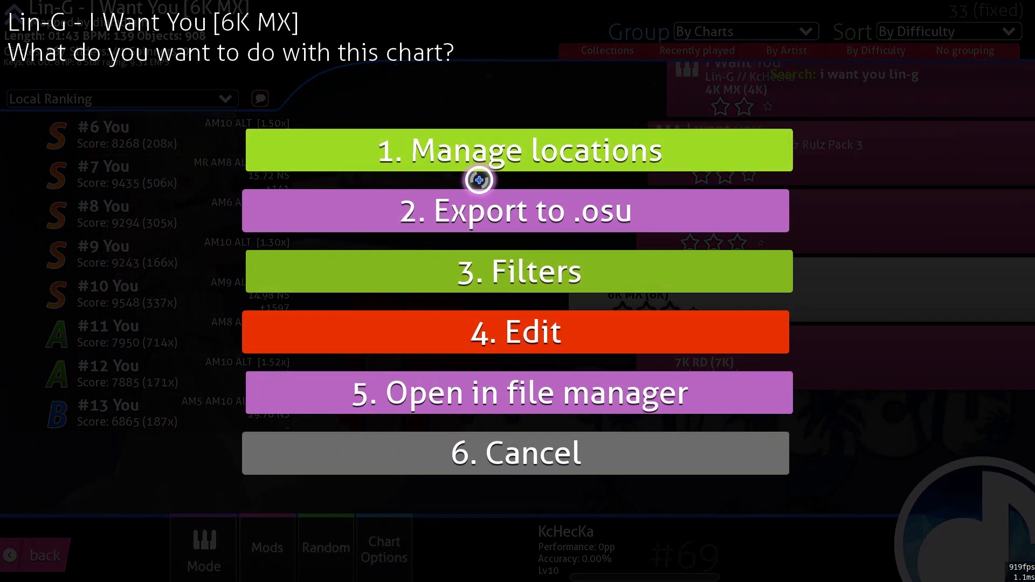
Filter the chart list to 6K mode and show modded charts as separate charts
click(516, 272)
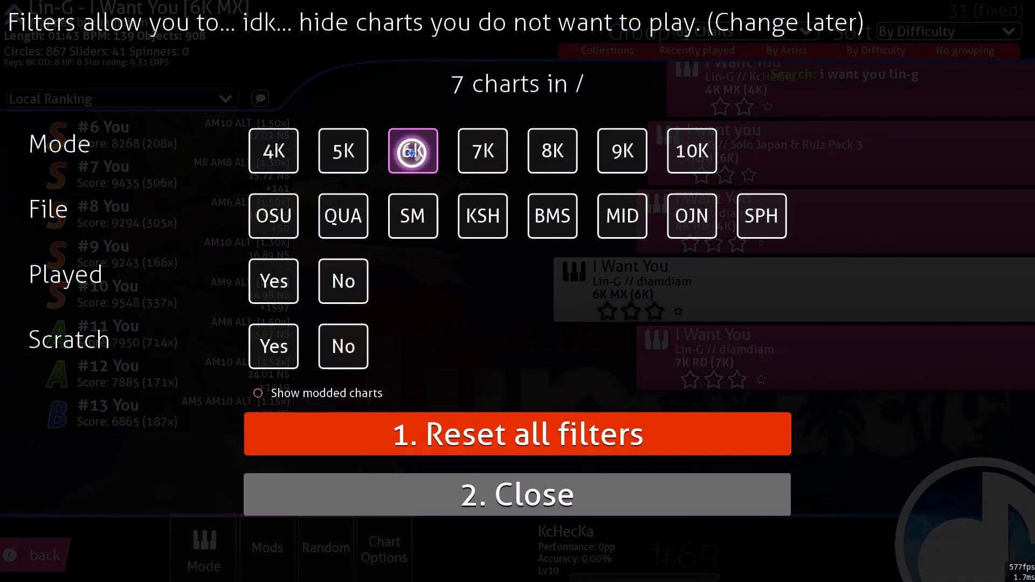
click(274, 216)
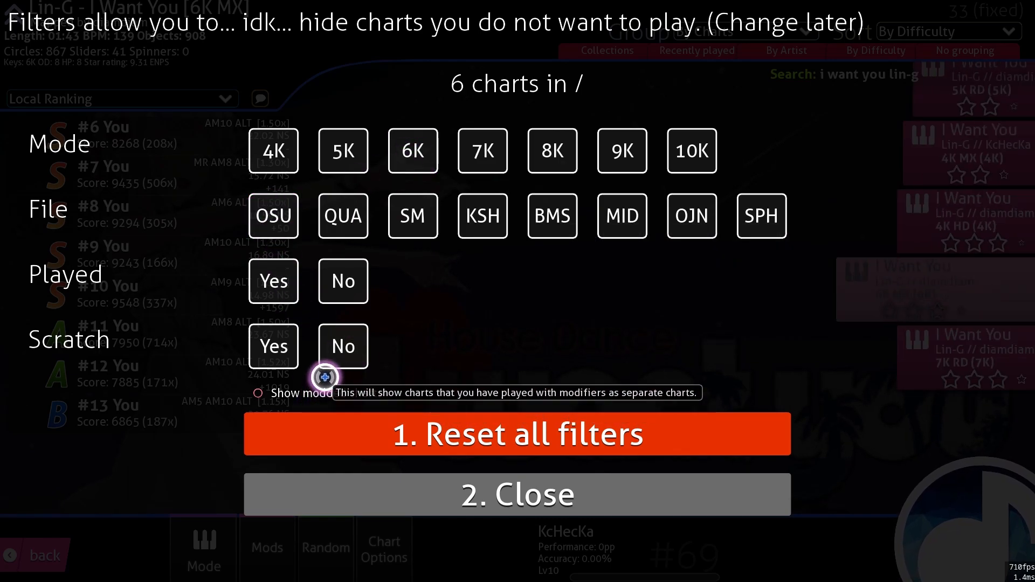
click(519, 494)
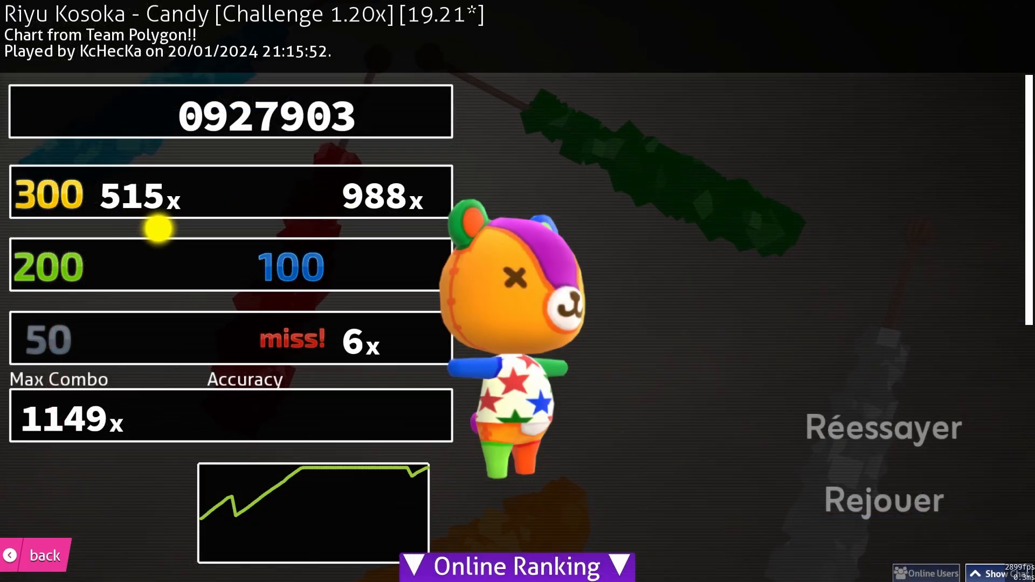
mouse_move(337, 499)
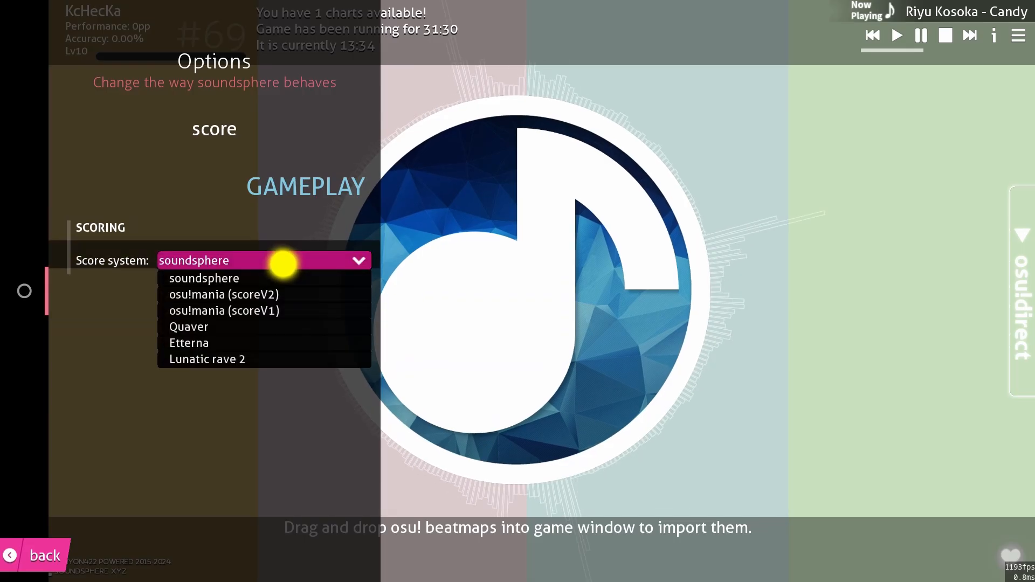
mouse_move(325, 322)
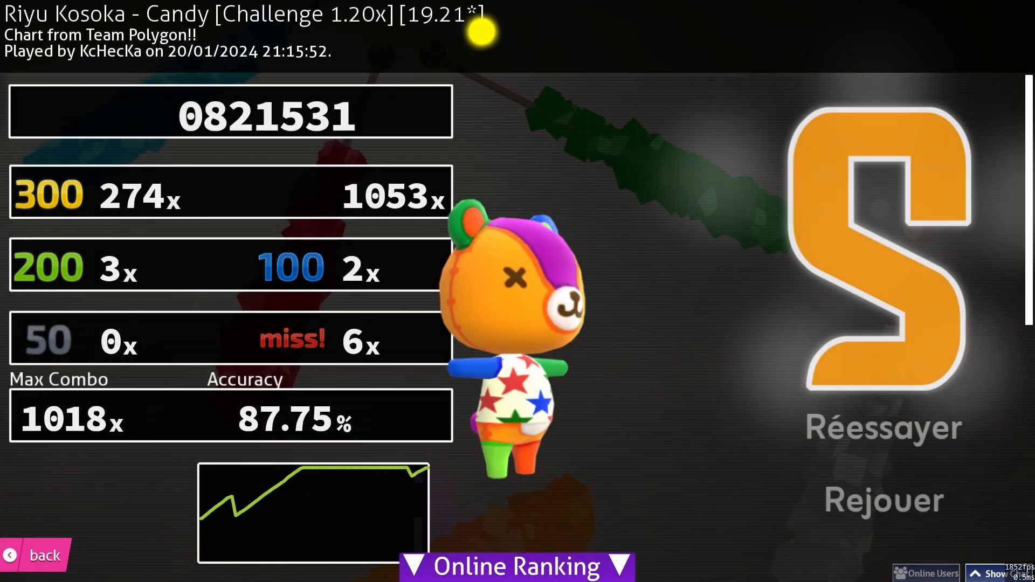
Return to the result screen to see Candy rescored under the new score system
click(37, 555)
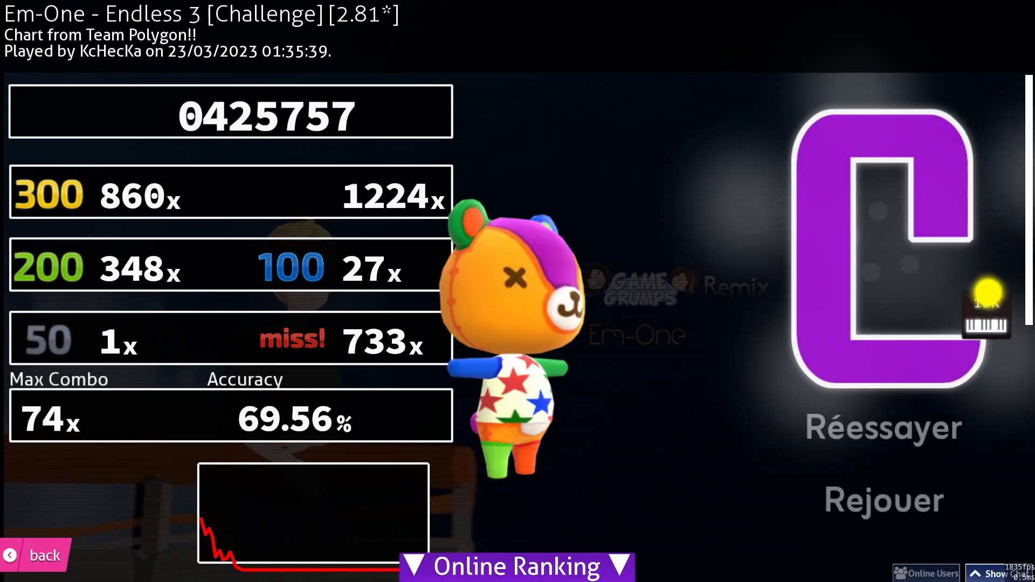
Browse the result screens before installing the player_profile mod and restarting
click(33, 554)
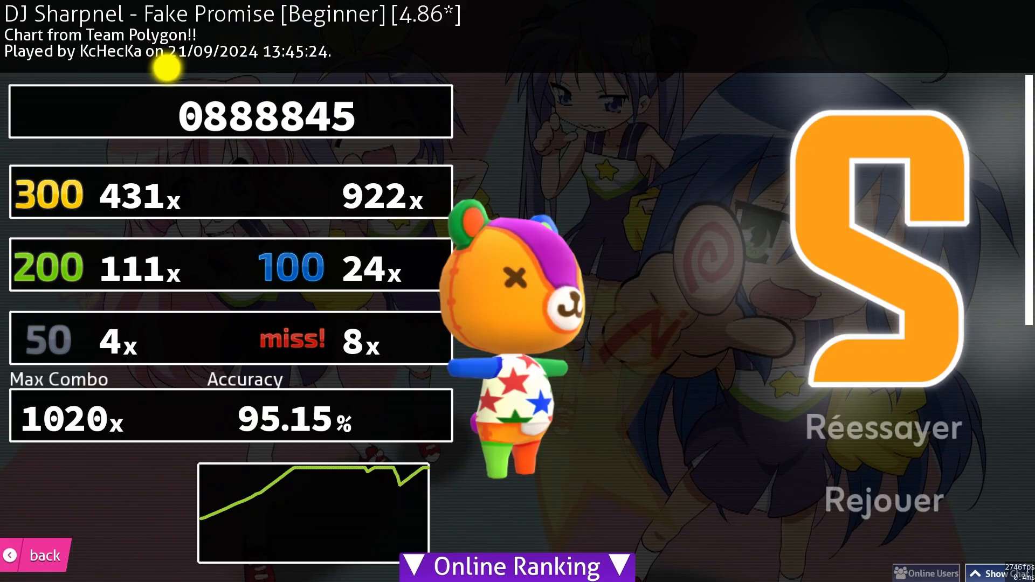
click(43, 556)
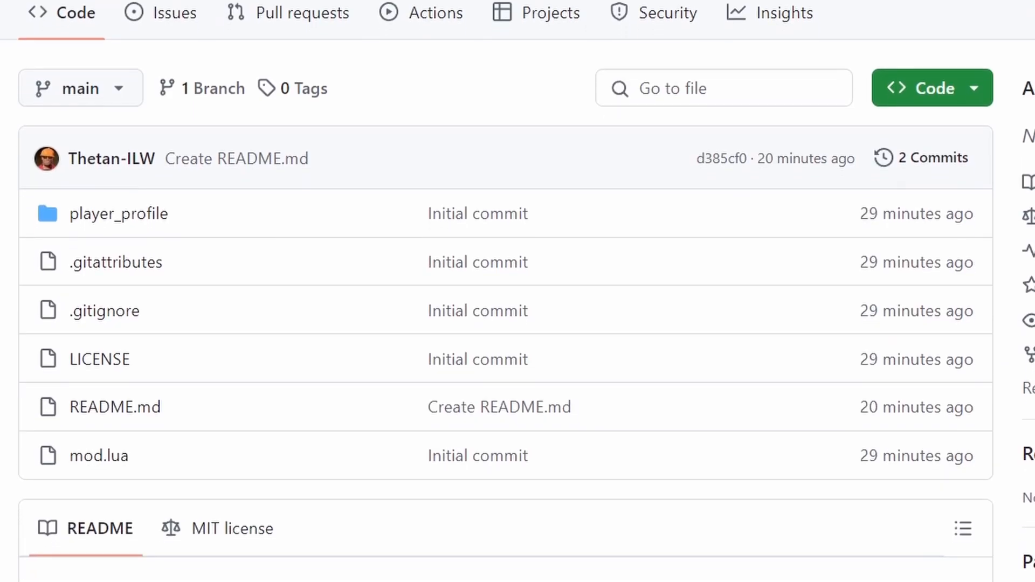
scroll(down, 3)
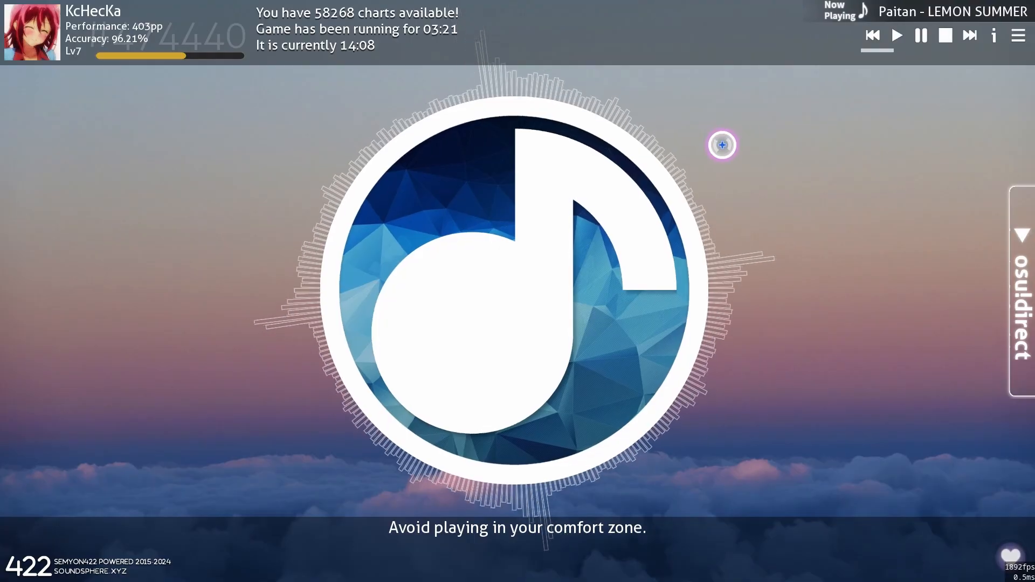
mouse_move(744, 208)
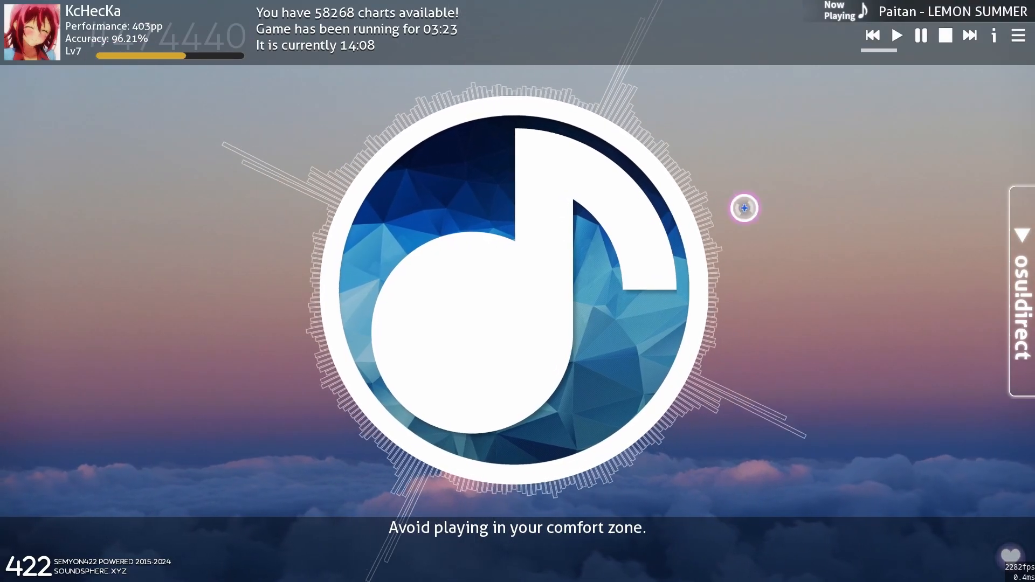